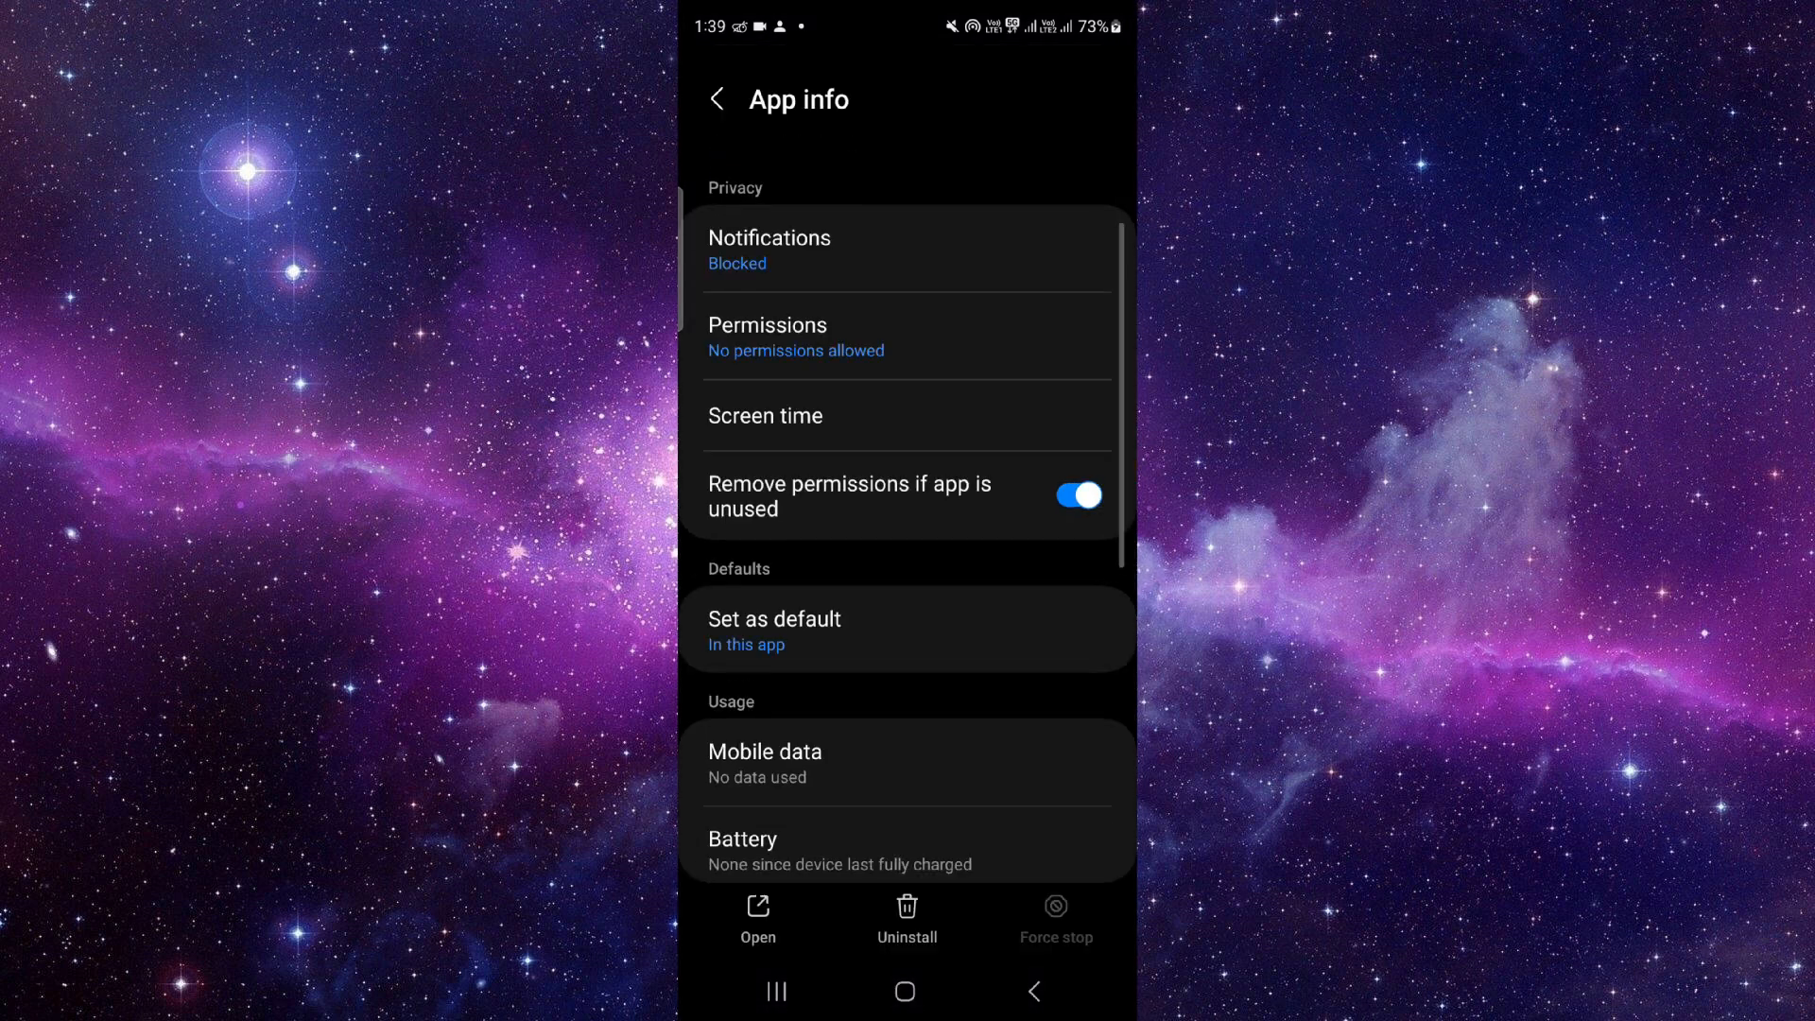
- Confirm deleting all of Whatnot's app data, leaving 175 MB of storage used
scroll("down", 3)
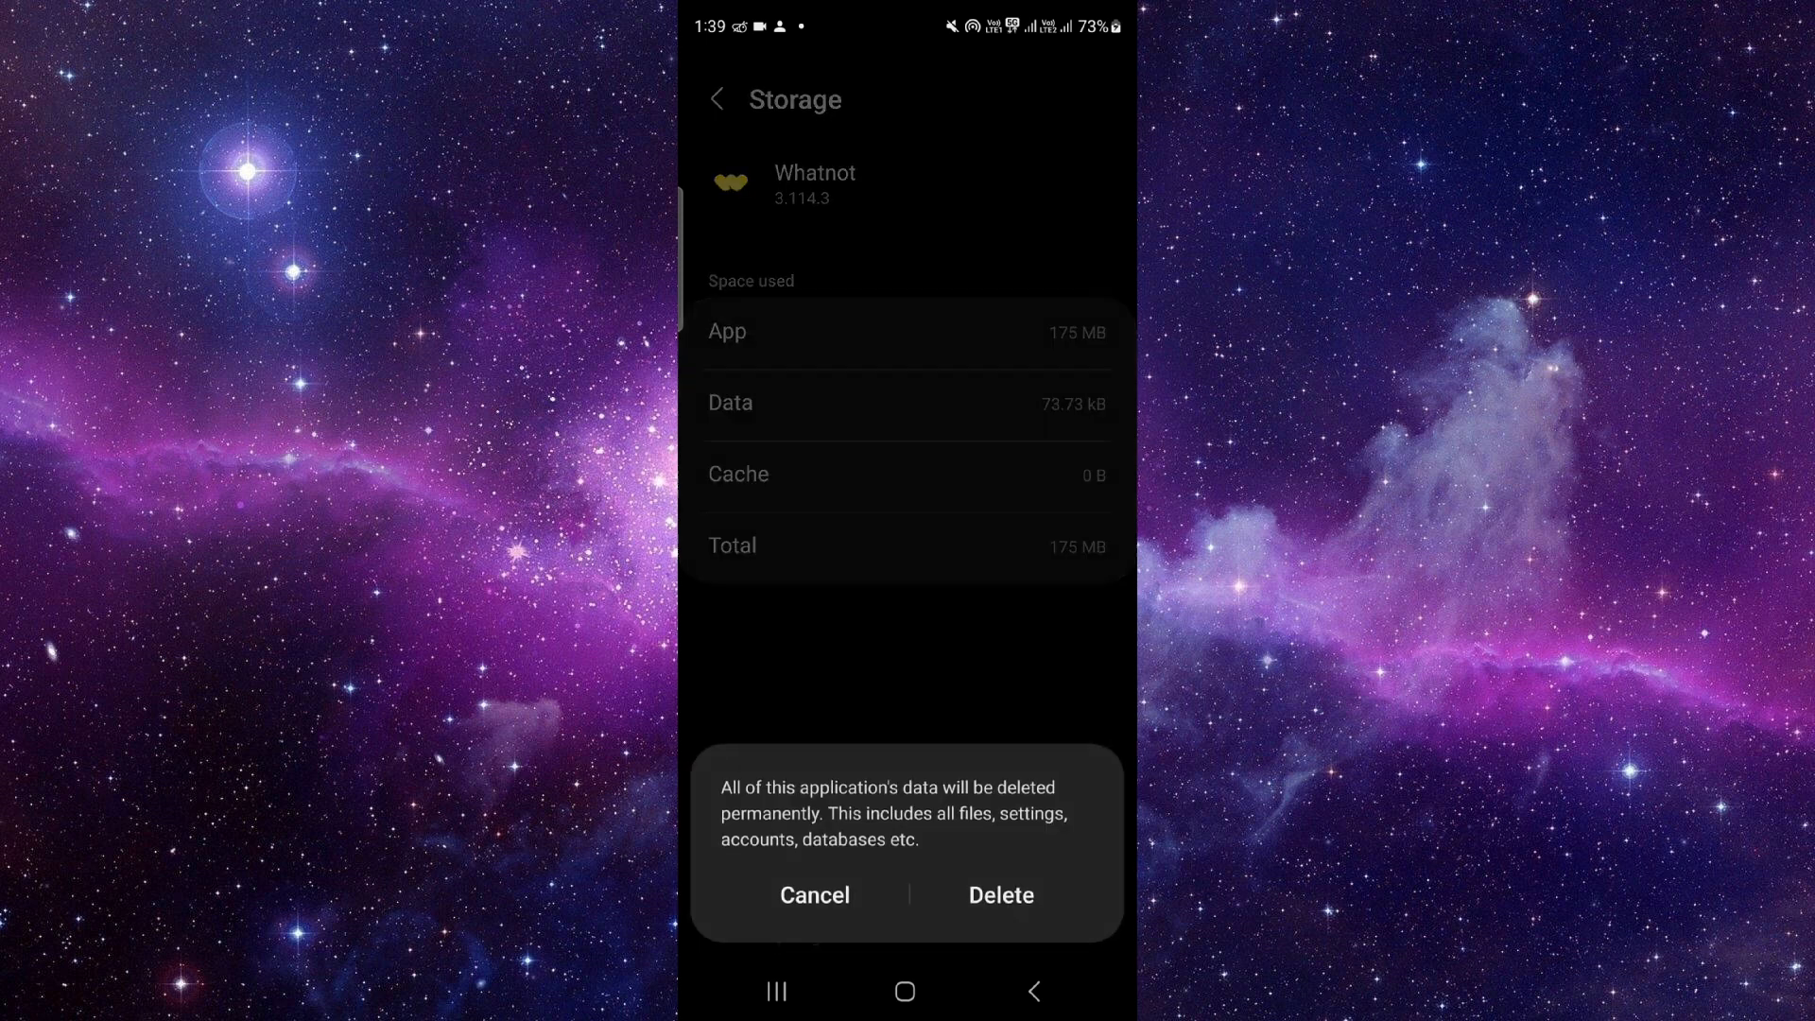
left_click(814, 894)
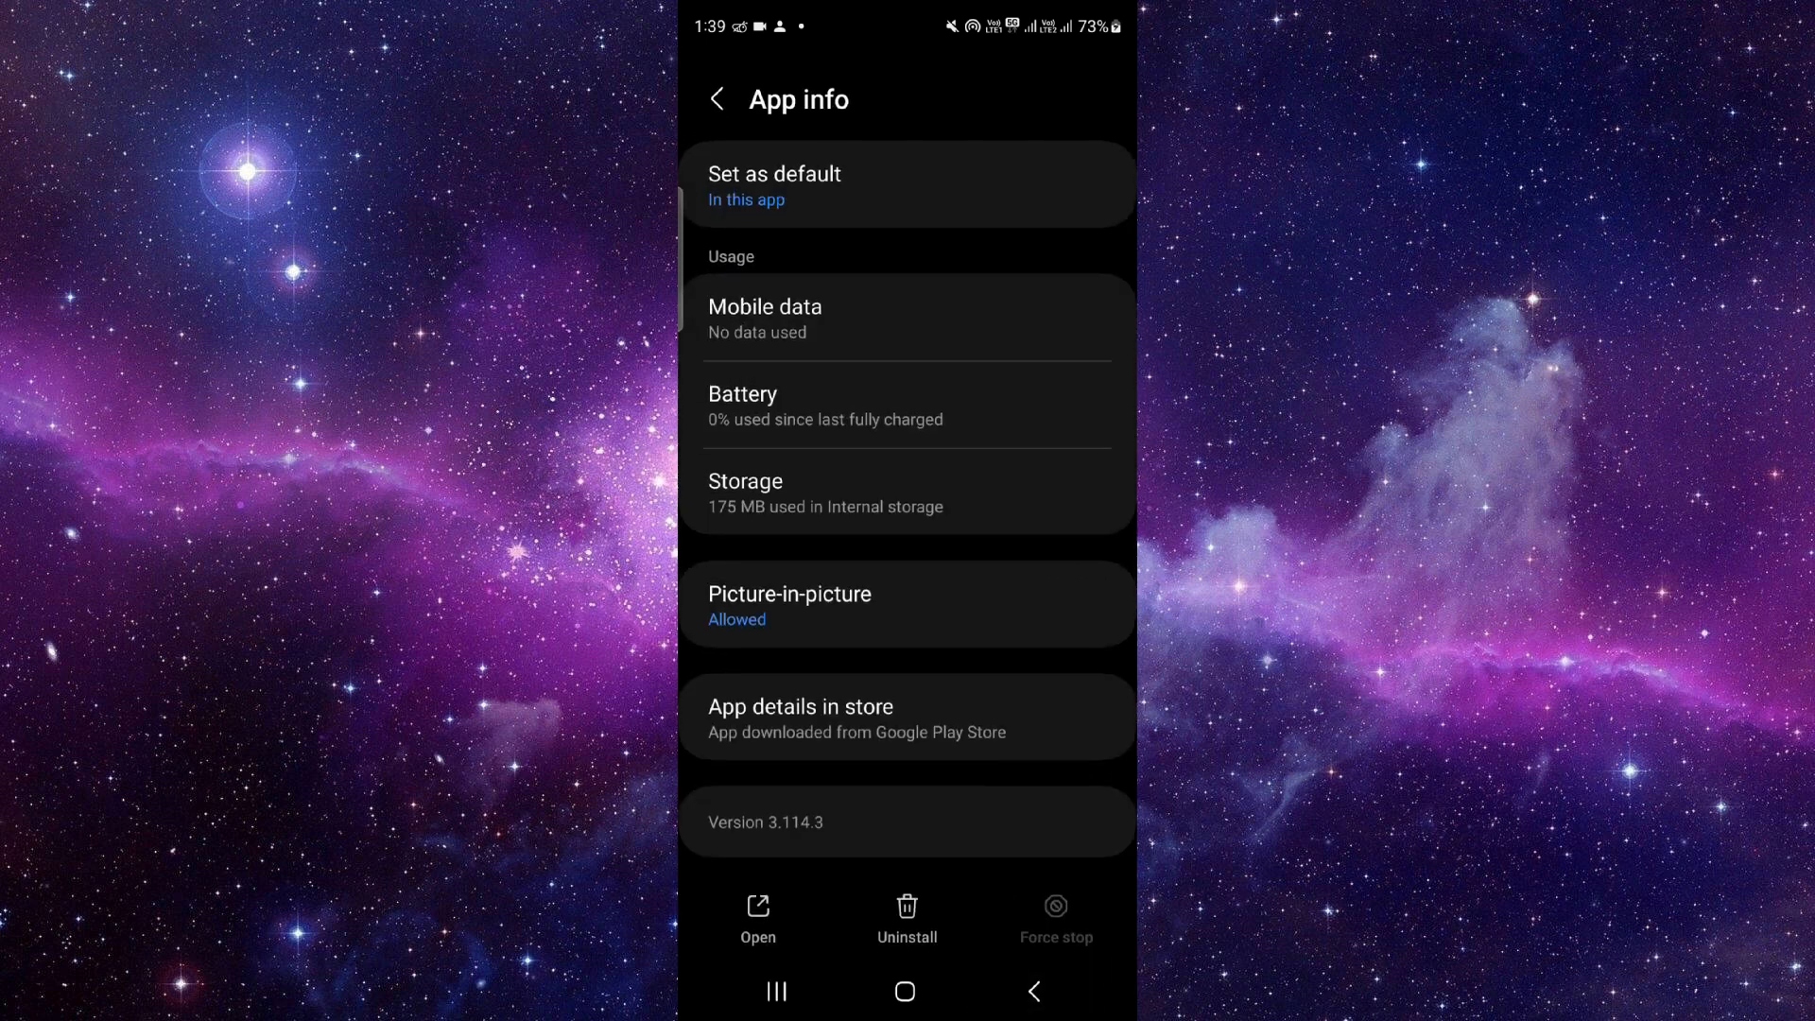